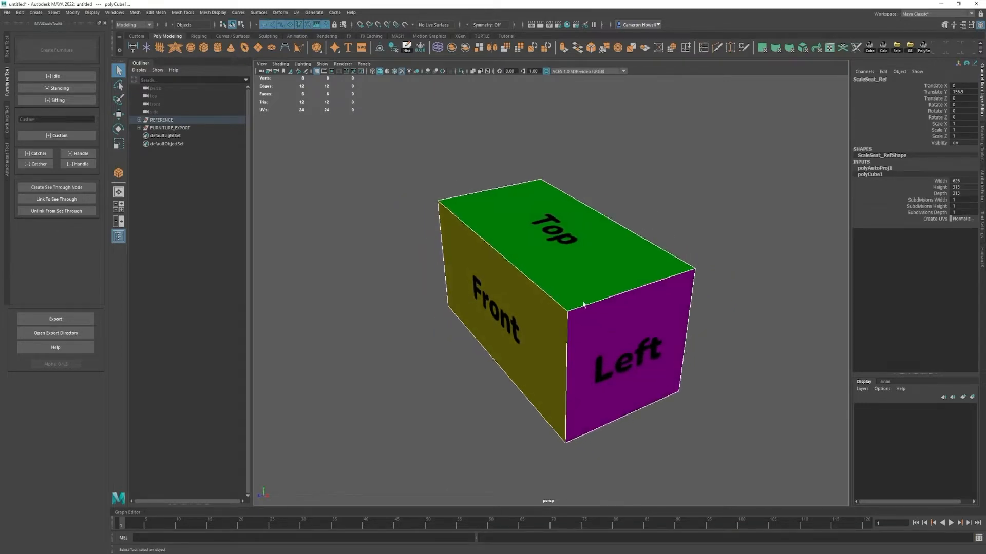
pyautogui.moveTo(594, 347)
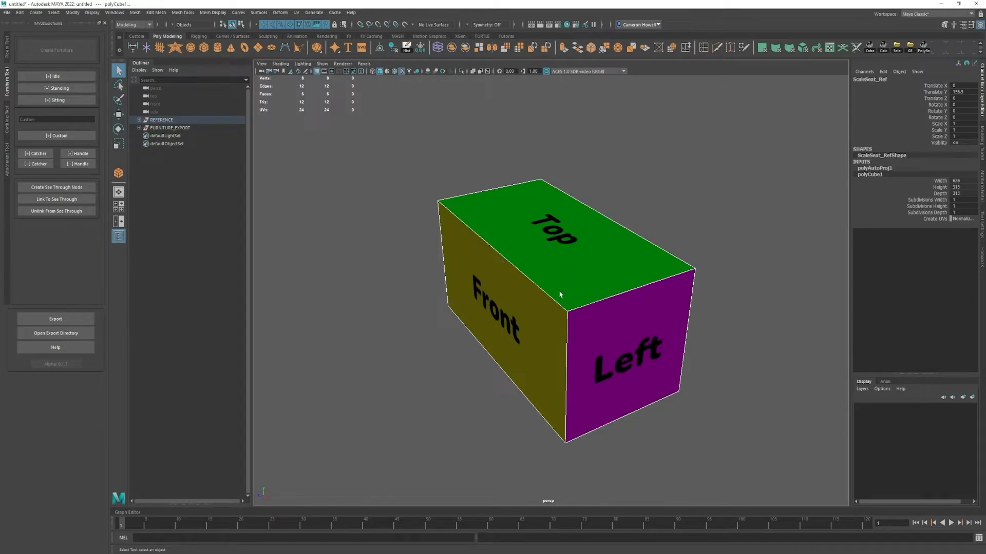
pyautogui.moveTo(506, 223)
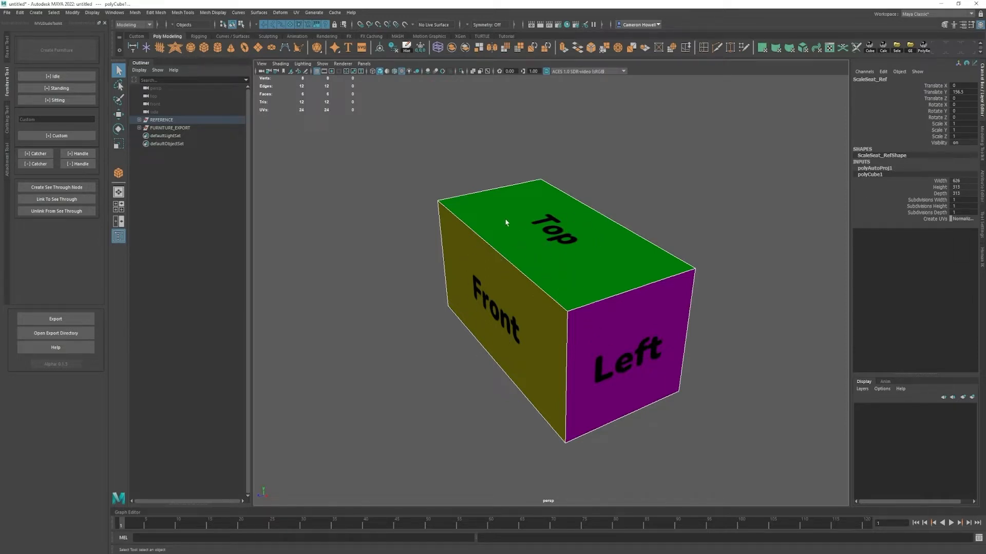
# Step: Shape a polygon cube into the chair seat and extrude the top face up into a tall backrest
pyautogui.scroll(-3)
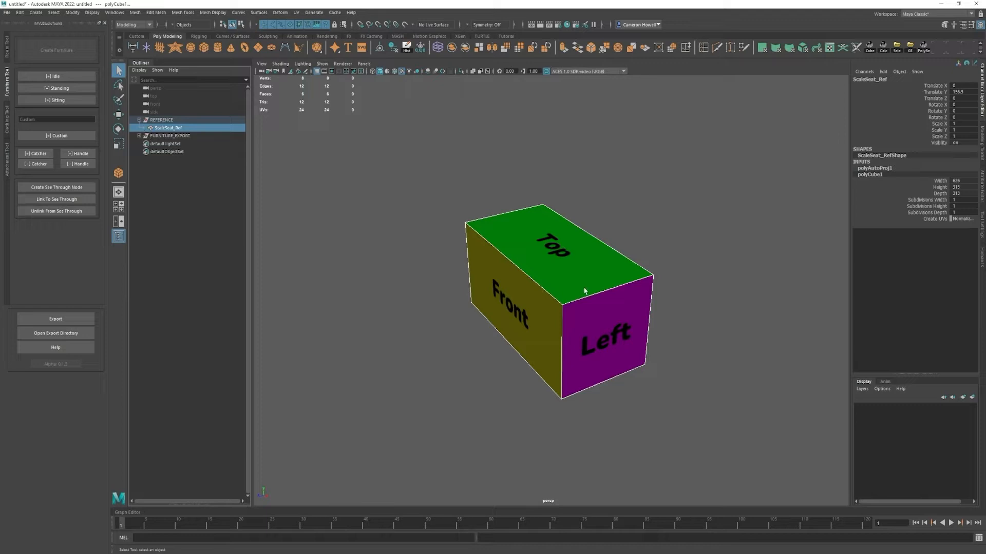
pyautogui.moveTo(167, 140)
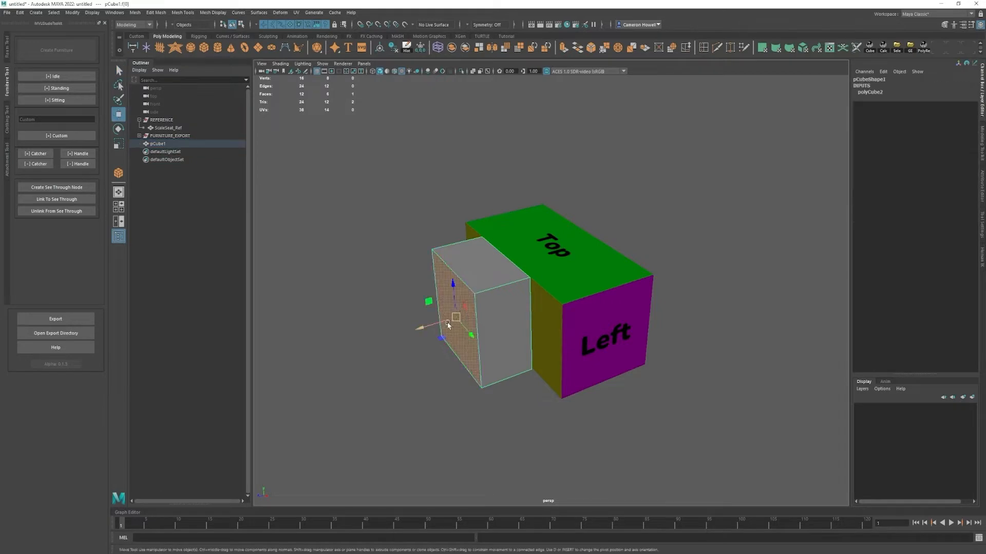
pyautogui.click(118, 155)
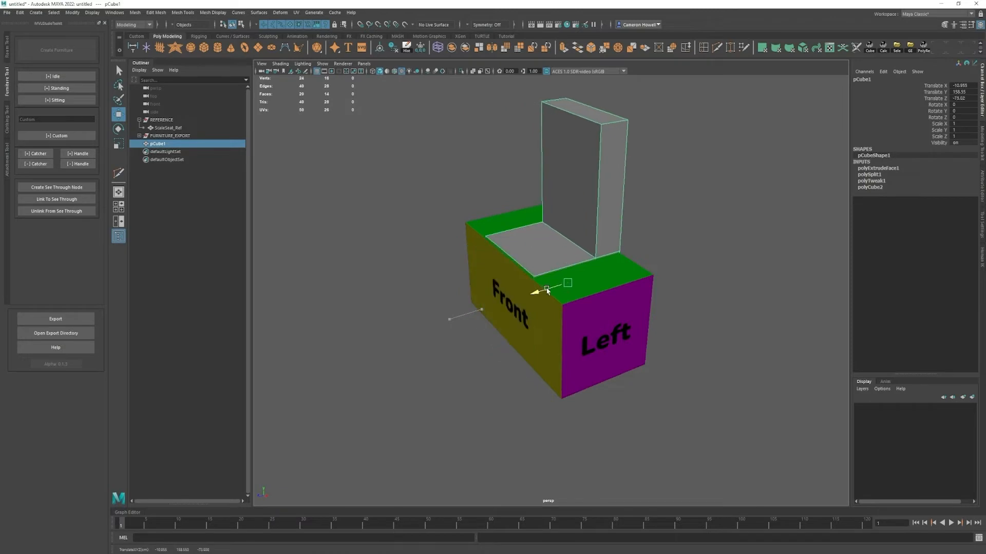
pyautogui.click(161, 120)
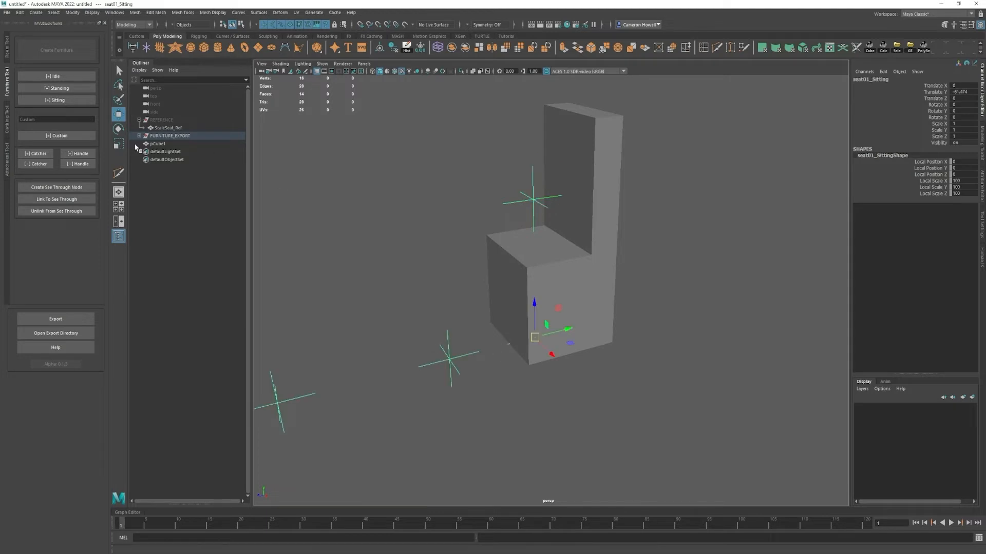
# Step: Place seat01_Sitting on the seat and link the chair mesh to a new SeeThrough01 node
pyautogui.click(137, 136)
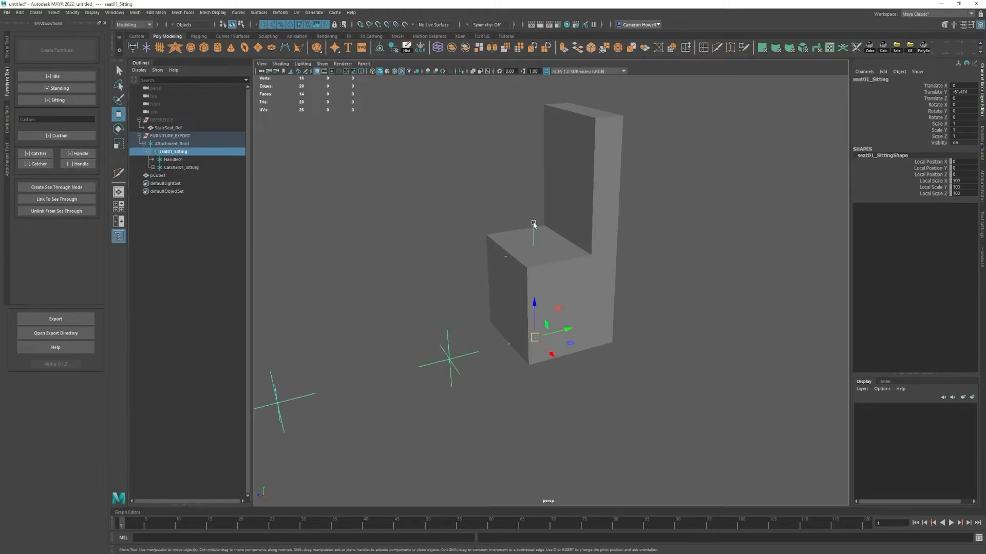
pyautogui.click(173, 159)
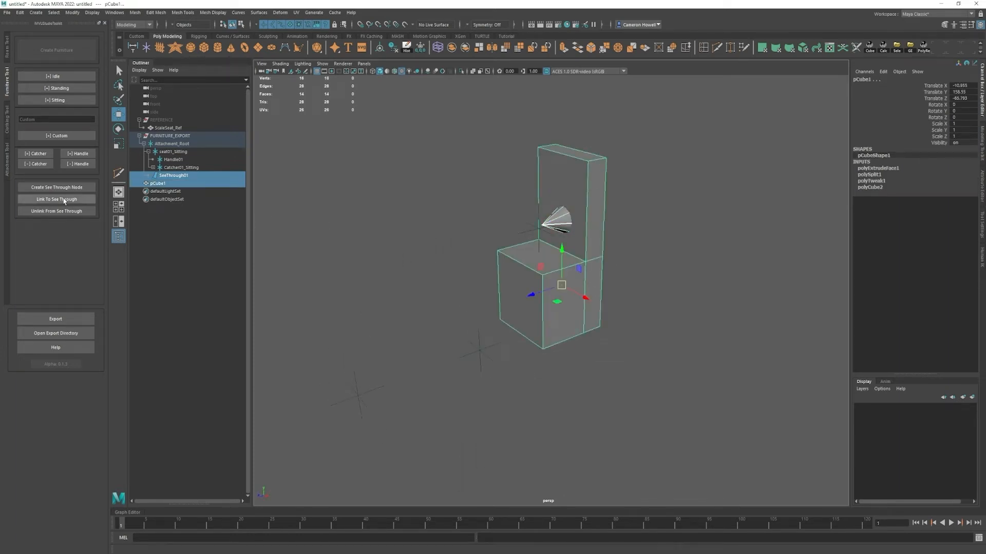
pyautogui.click(56, 199)
pyautogui.write('FurnitureTutorial')
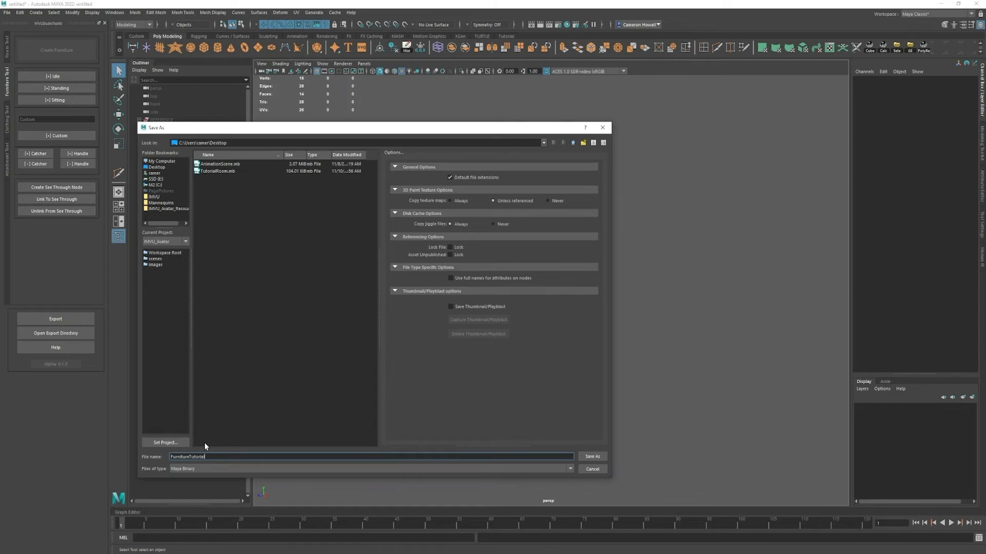
# Step: Save the scene as FurnitureTutorial.mb on the Desktop and export the chair with its nodes
pyautogui.click(591, 455)
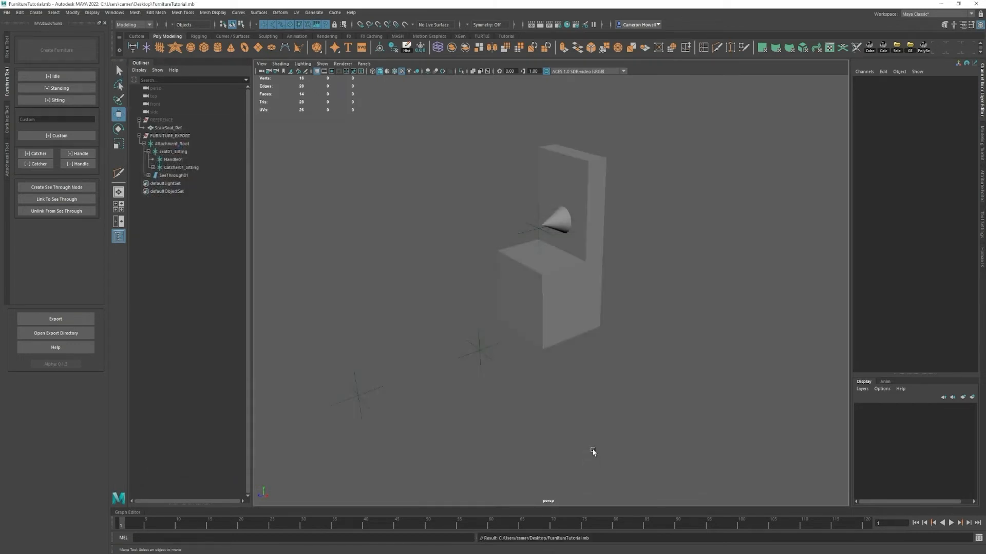
pyautogui.click(55, 319)
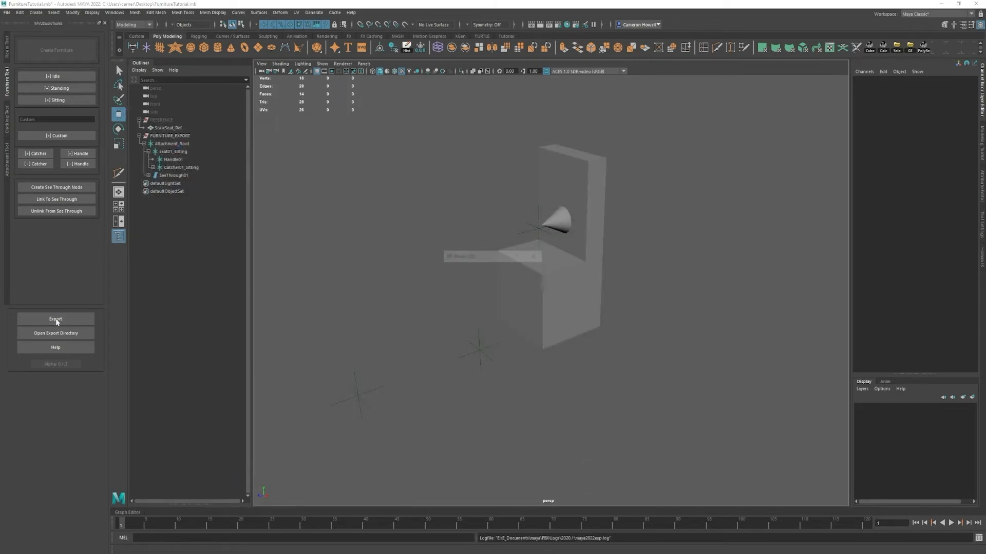
pyautogui.click(168, 135)
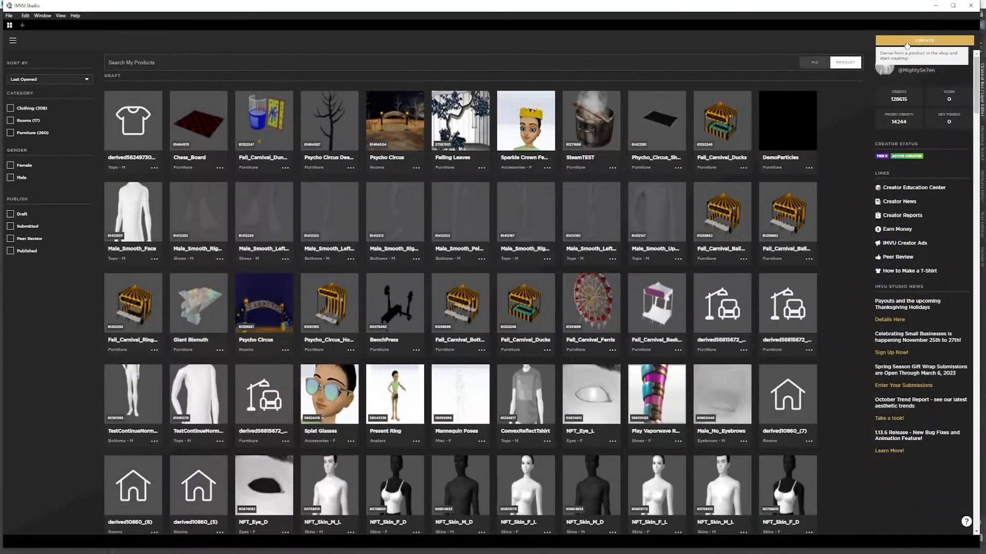
# Step: Derive a new furniture project from the Empty Furniture base product
pyautogui.click(923, 40)
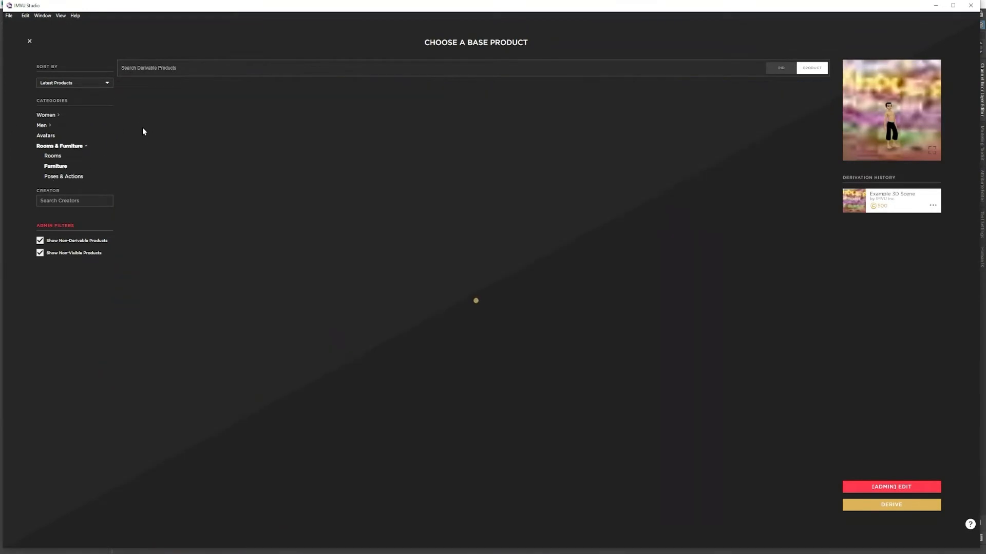
pyautogui.moveTo(140, 145)
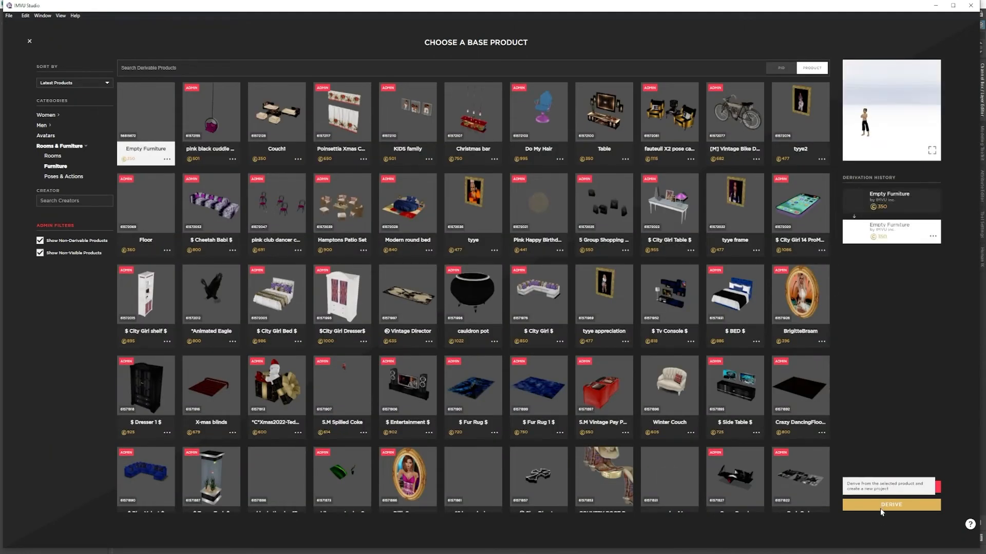
pyautogui.click(891, 506)
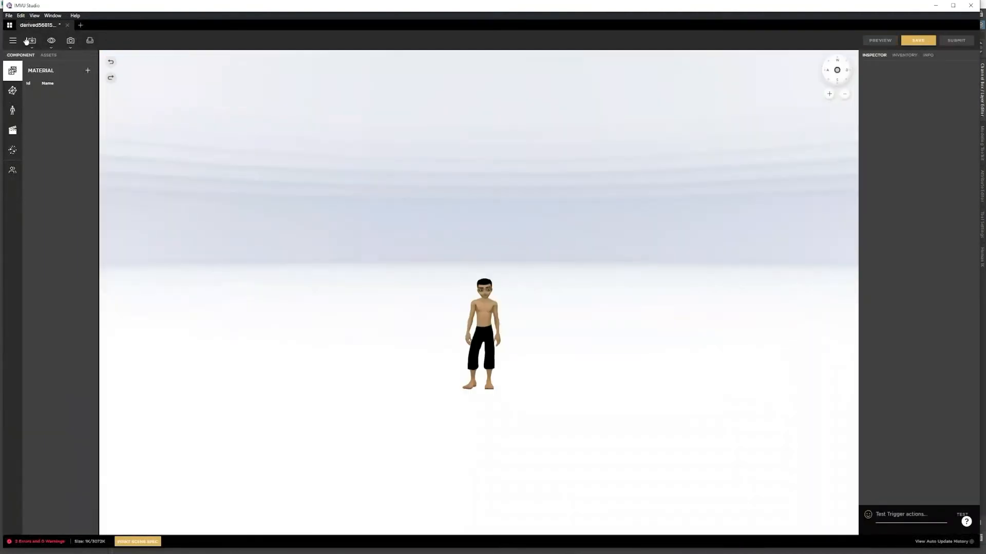
# Step: Import FurnitureTutorial.fbx from the Desktop, skipping the FBX Import Settings
pyautogui.click(31, 40)
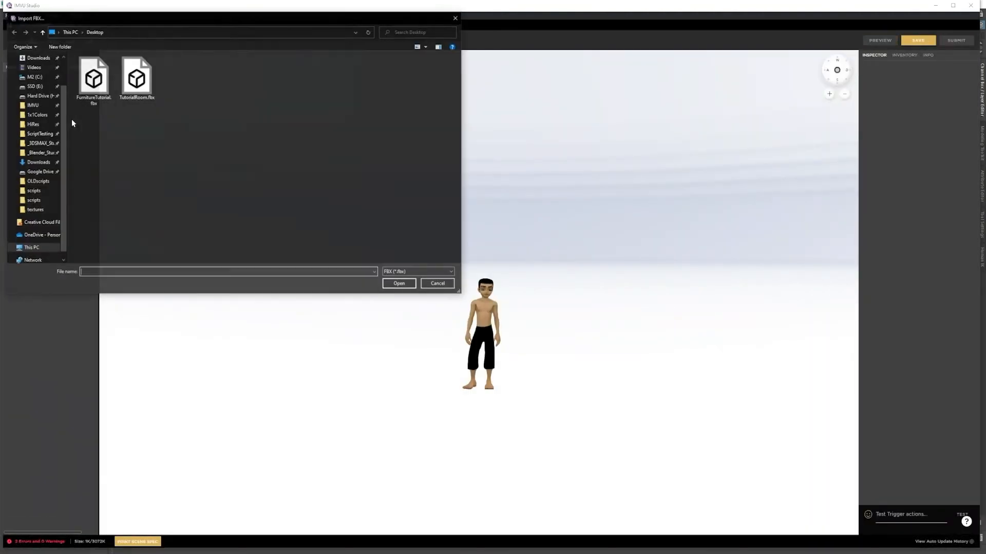
pyautogui.click(93, 77)
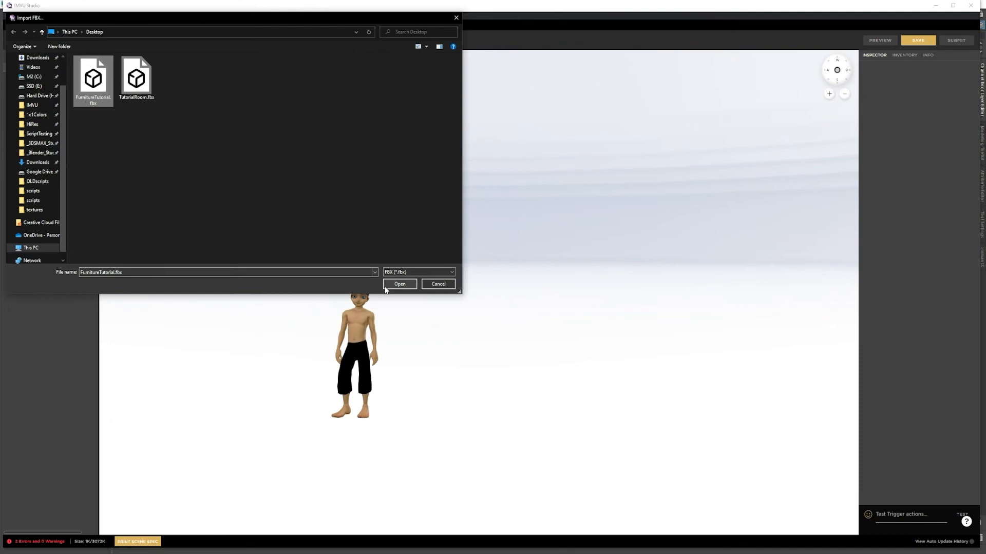
pyautogui.click(400, 284)
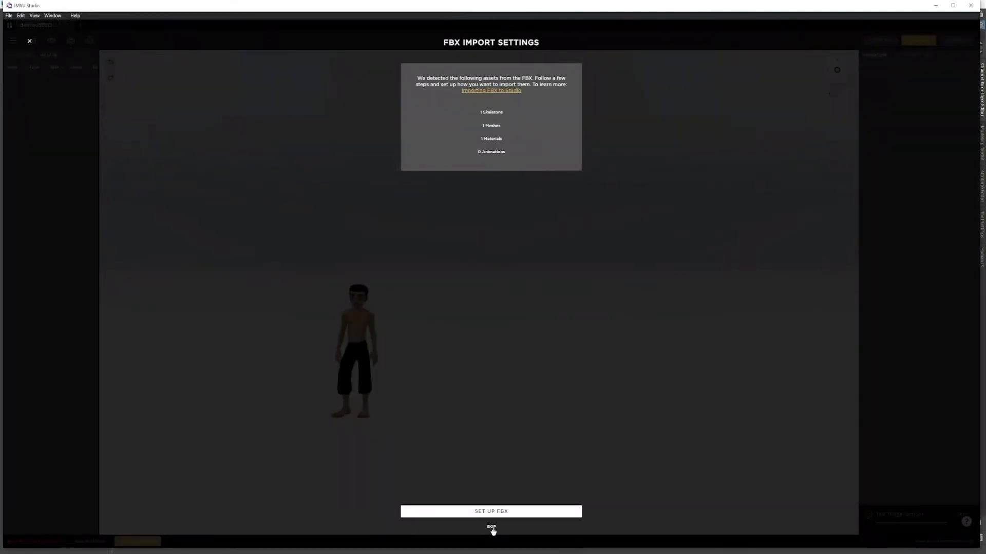
pyautogui.click(490, 527)
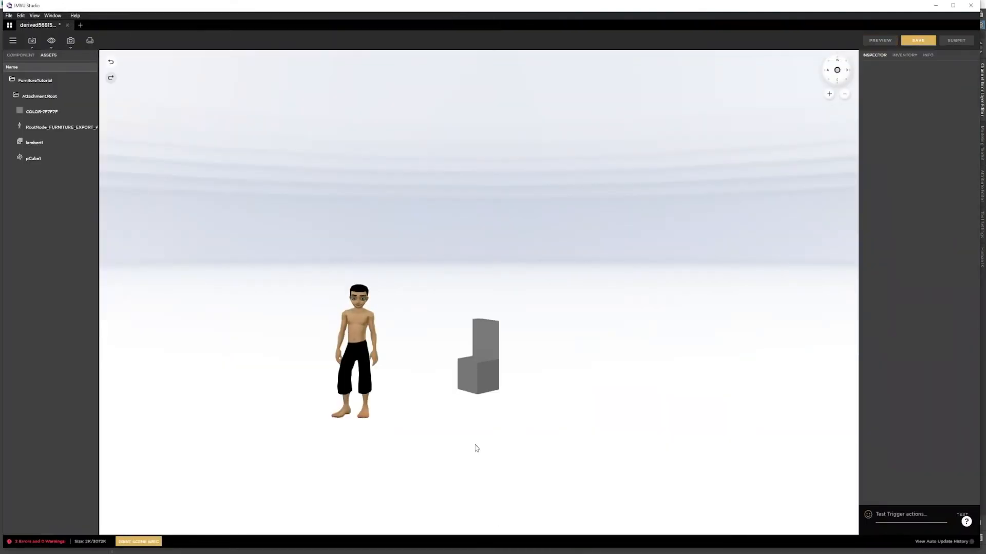